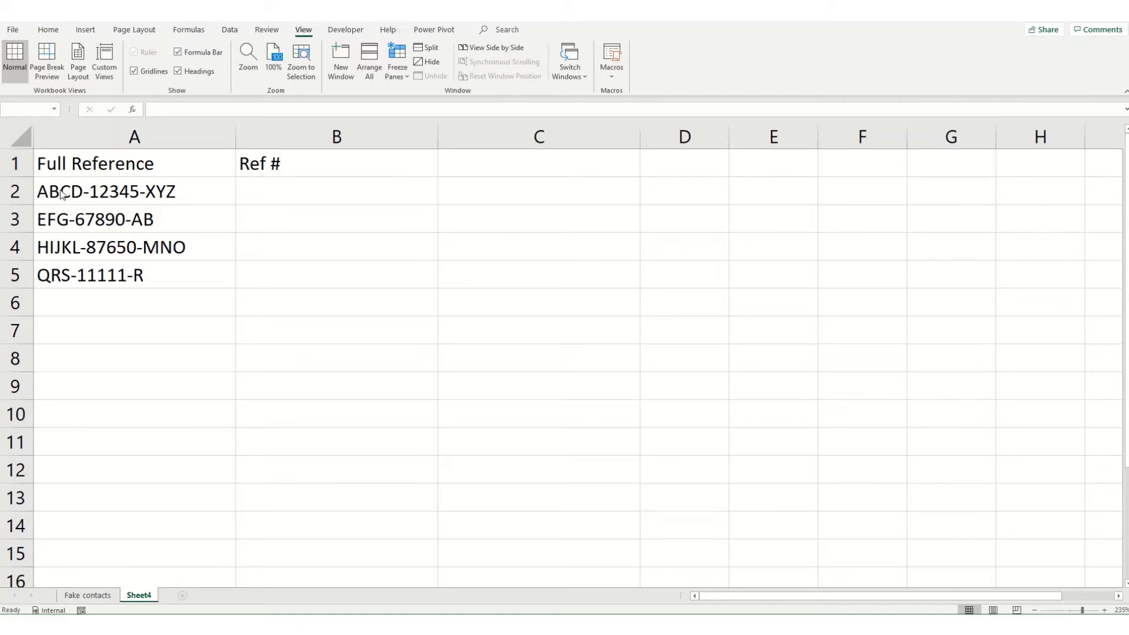
pyautogui.moveTo(144, 388)
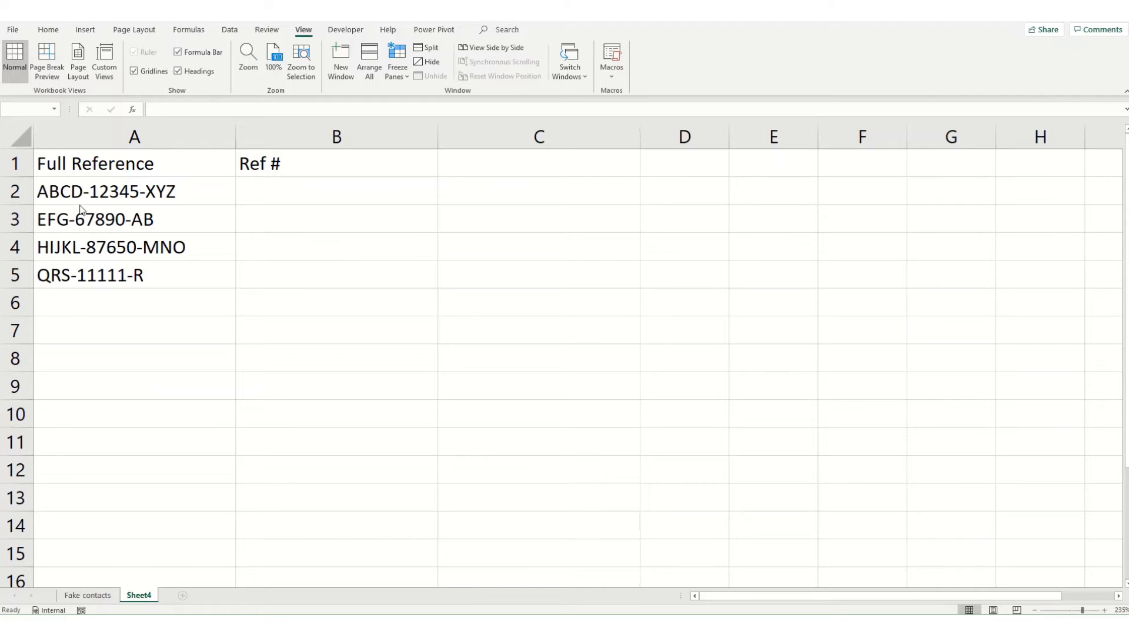
pyautogui.moveTo(74, 314)
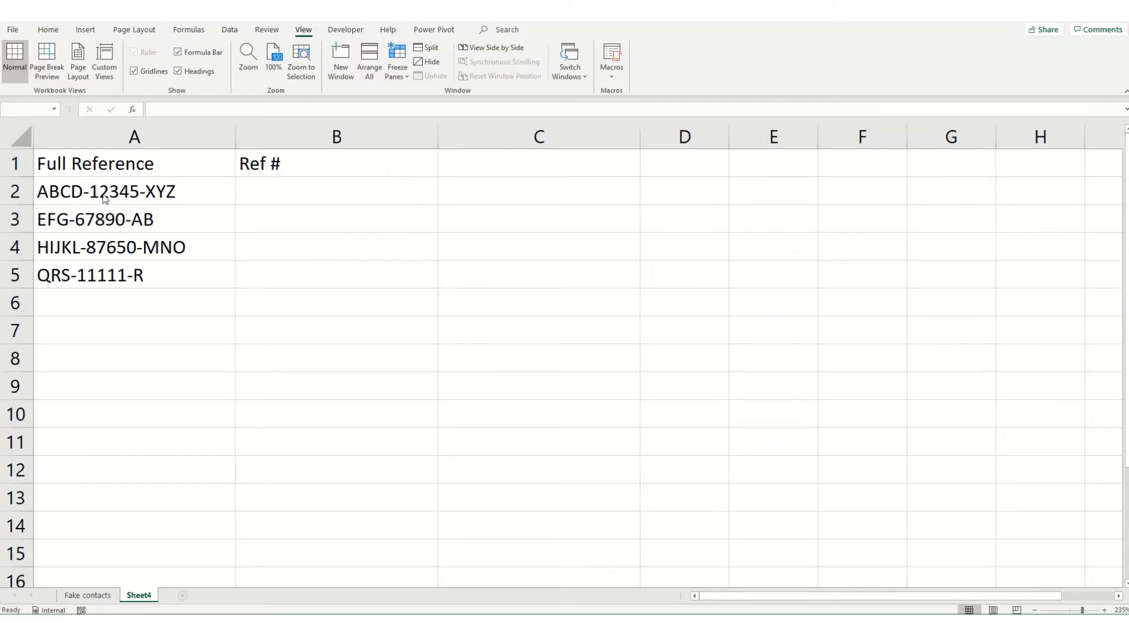
pyautogui.moveTo(55, 209)
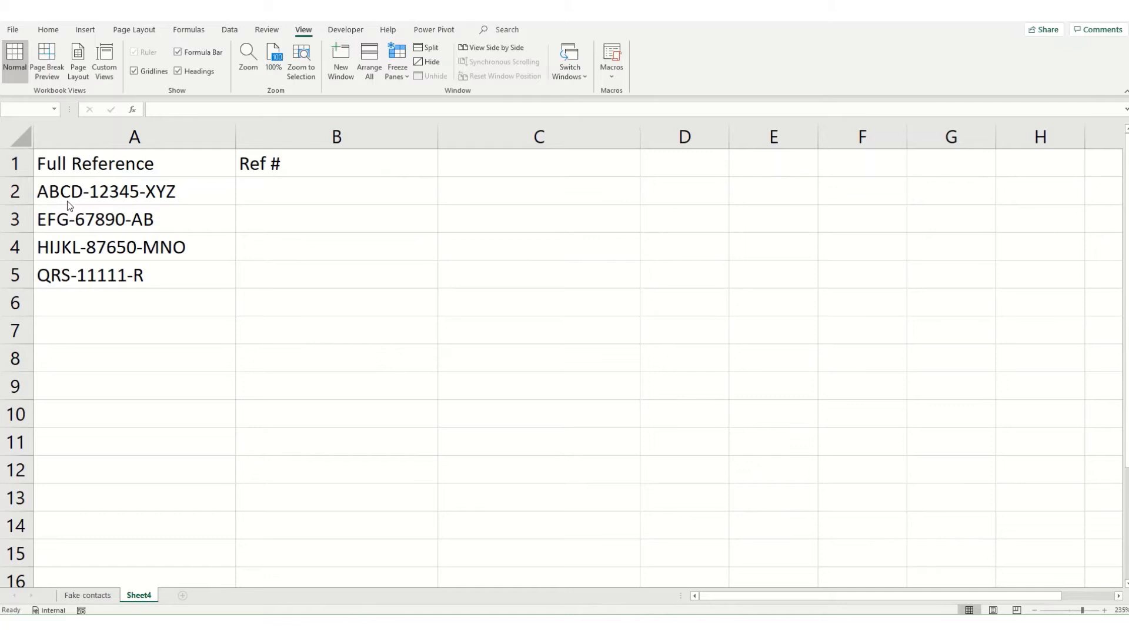
pyautogui.moveTo(269, 211)
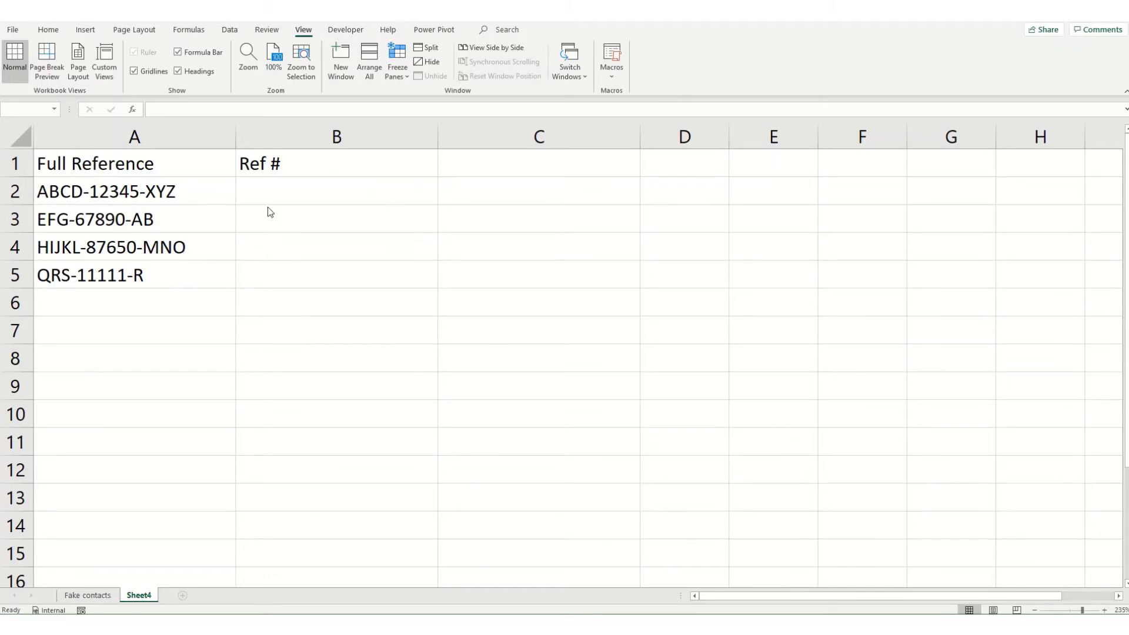
# - Start =MID( in B2 with A2 as the text argument
pyautogui.click(336, 191)
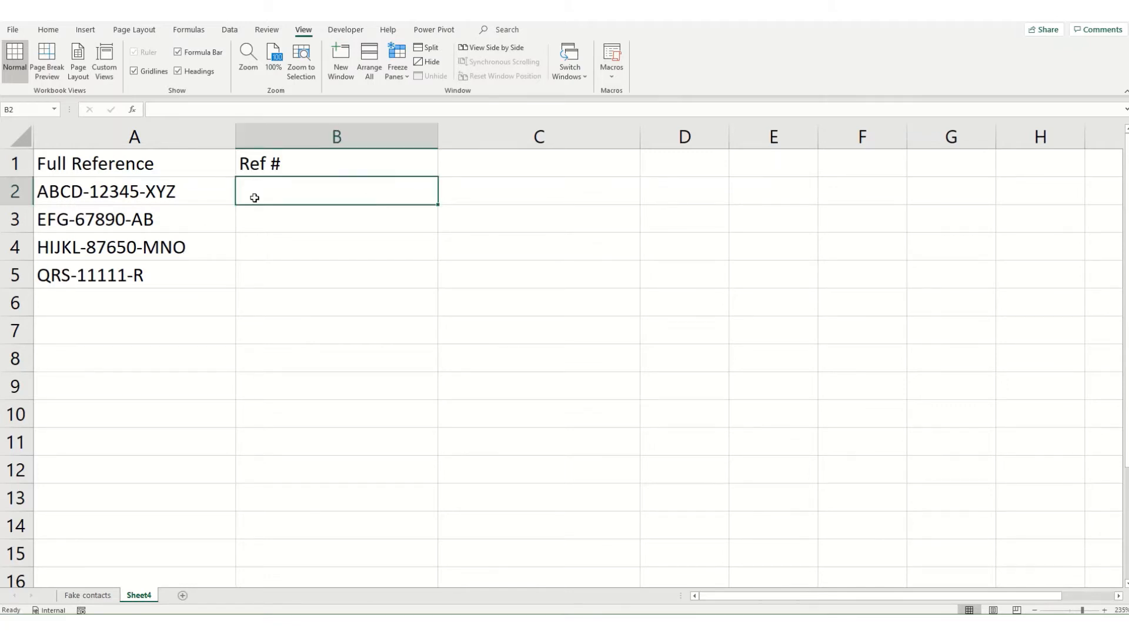
pyautogui.write('=')
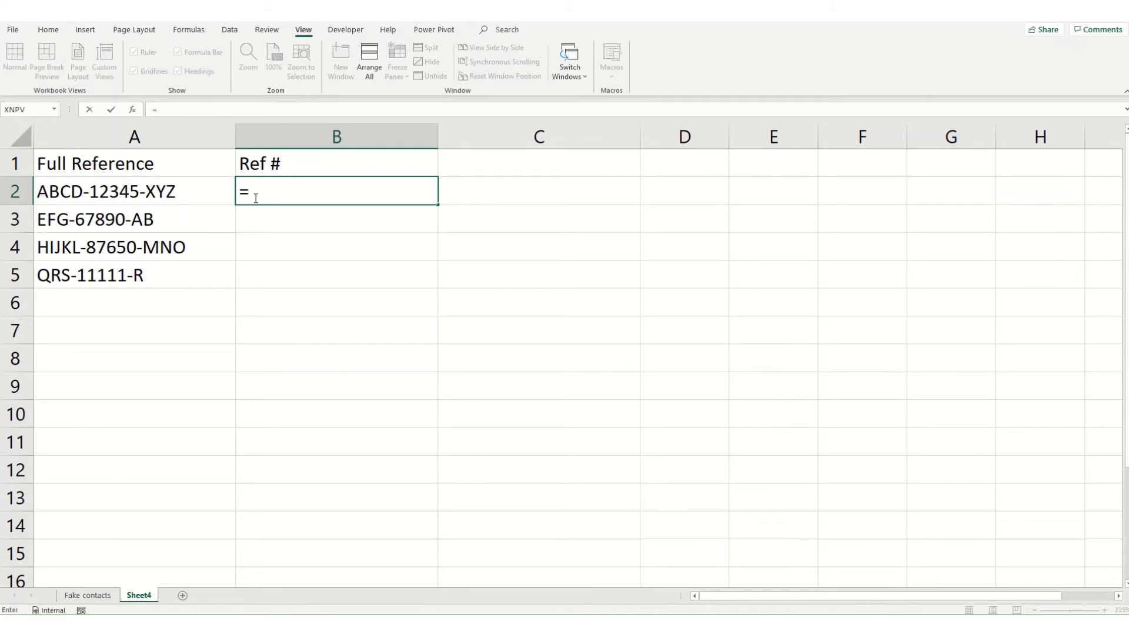
pyautogui.write('mid')
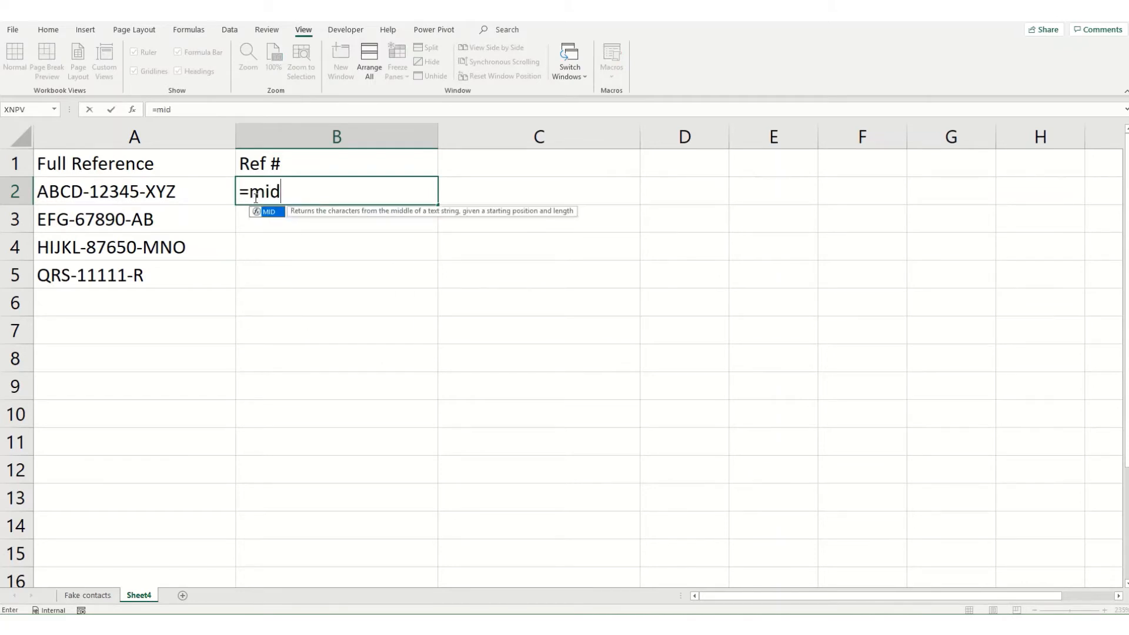
pyautogui.write('(')
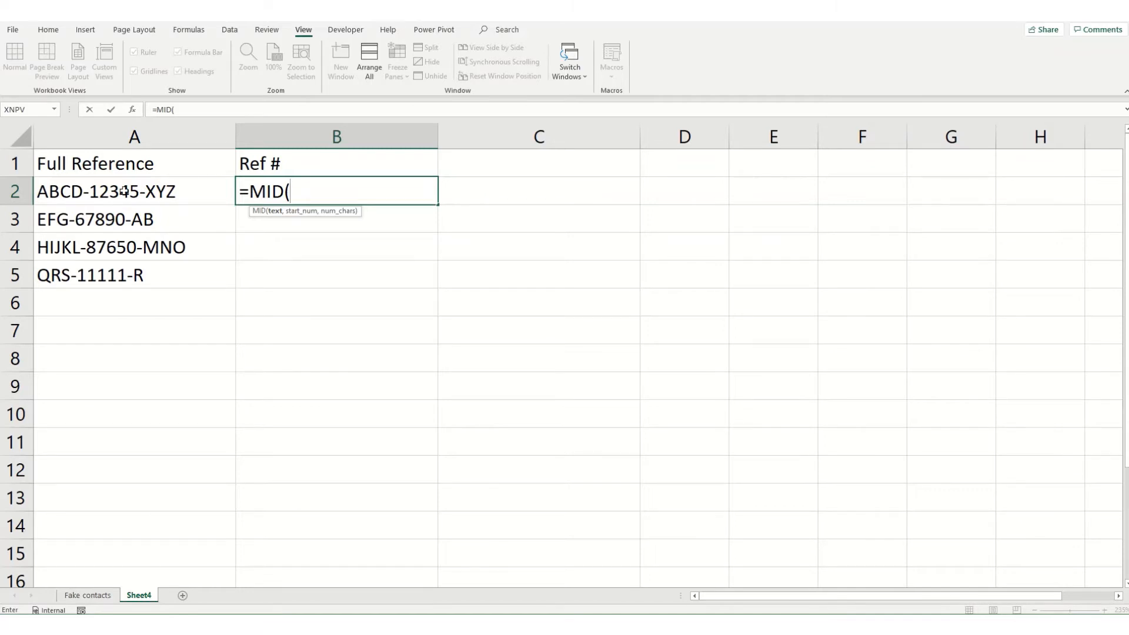
pyautogui.click(133, 191)
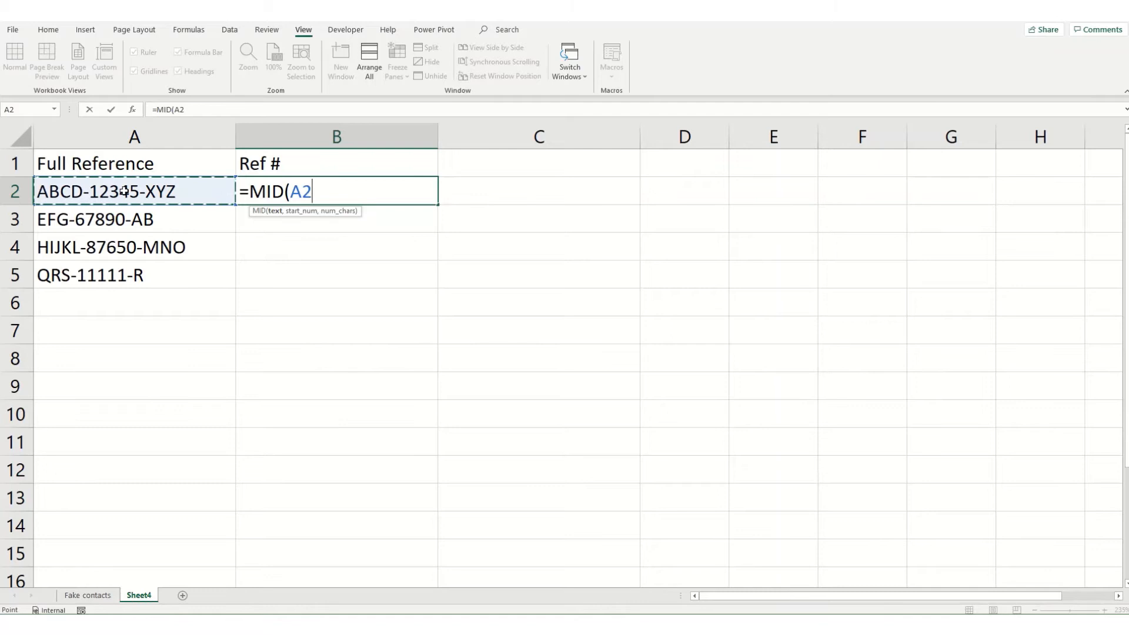
pyautogui.write(',')
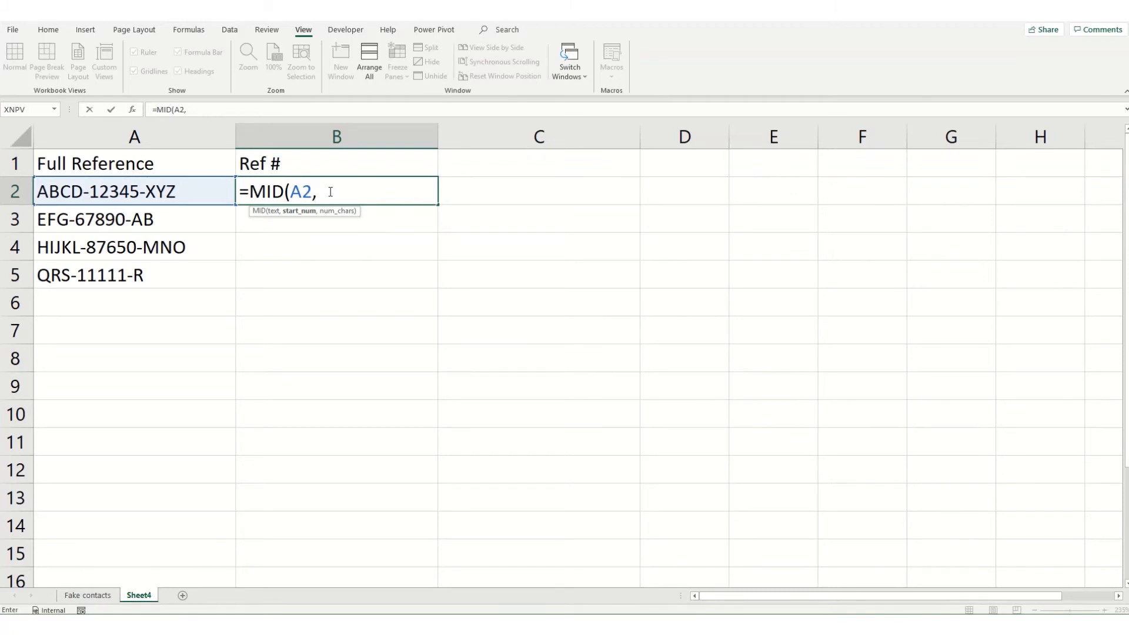
# - Complete B2 as =MID(A2,FIND("-",A2)+1,5) to extract 12345
pyautogui.write('FIND(')
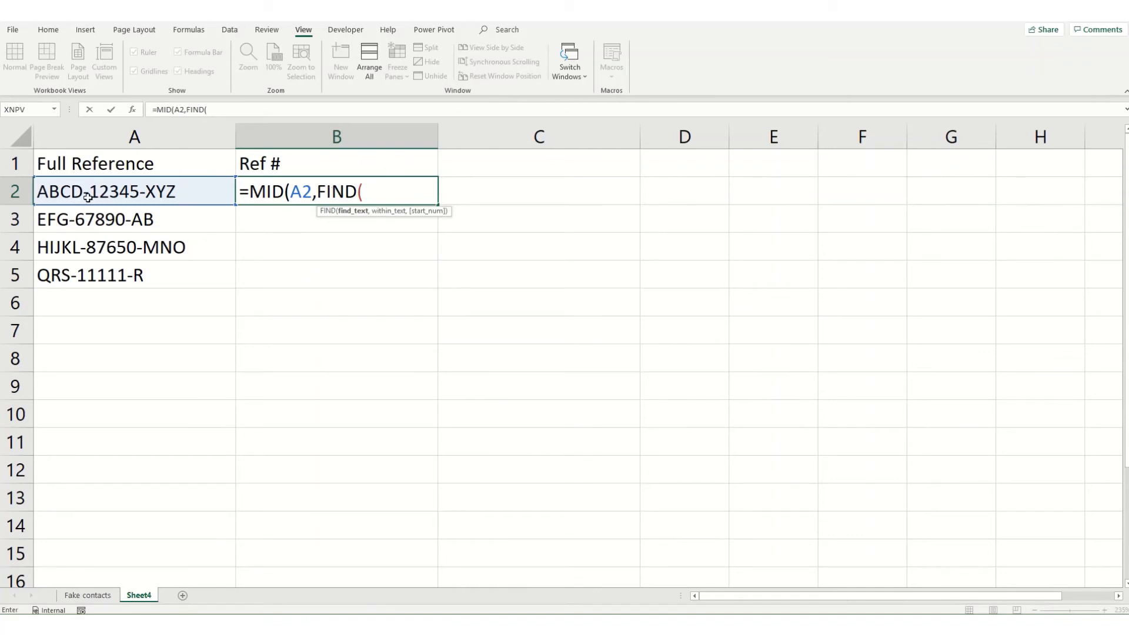
pyautogui.moveTo(375, 183)
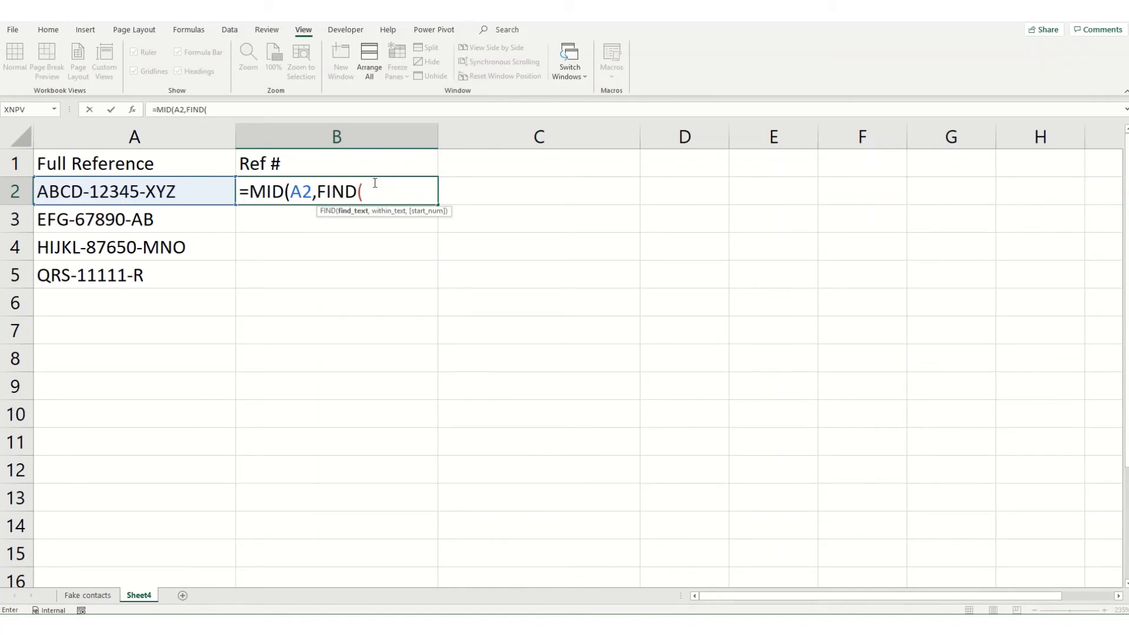
pyautogui.write('"-"')
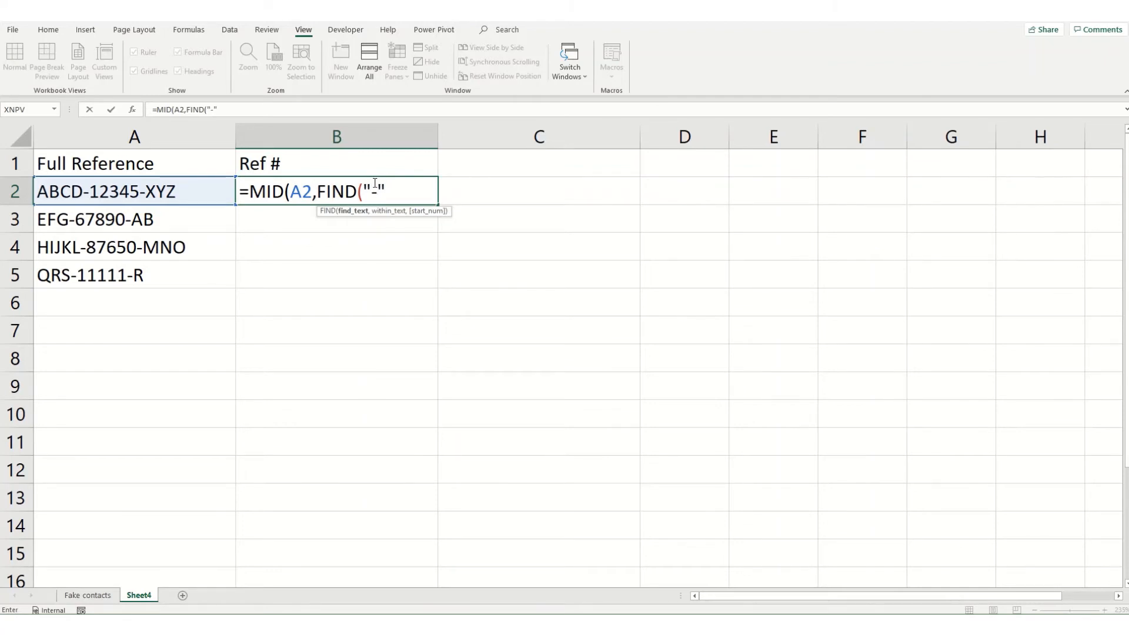
pyautogui.write(',')
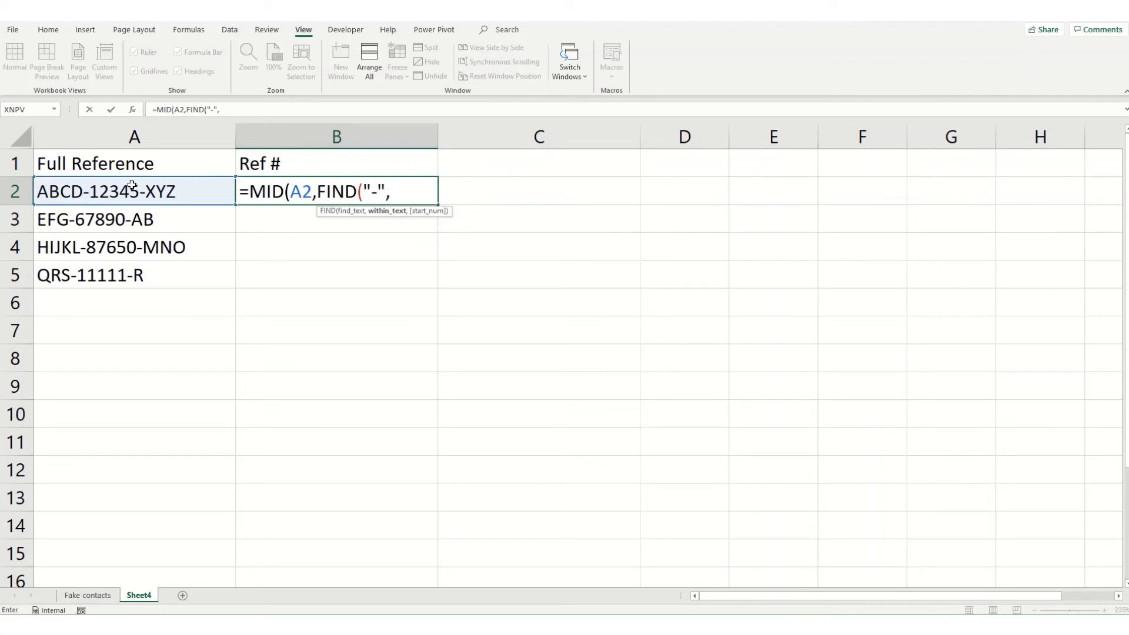
pyautogui.click(134, 192)
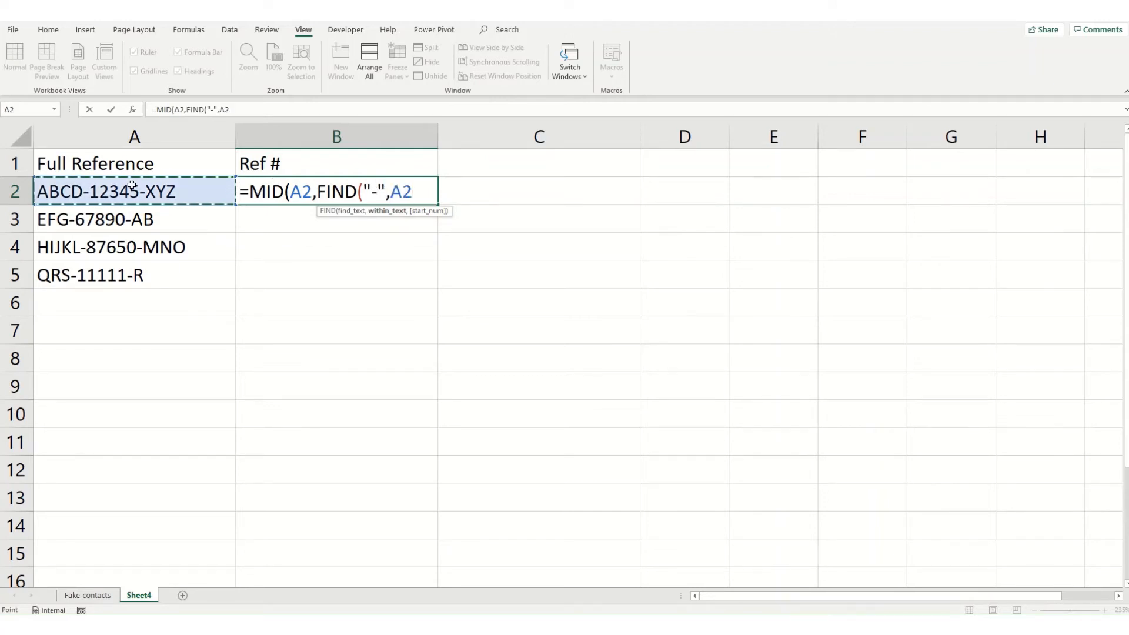
pyautogui.write(')')
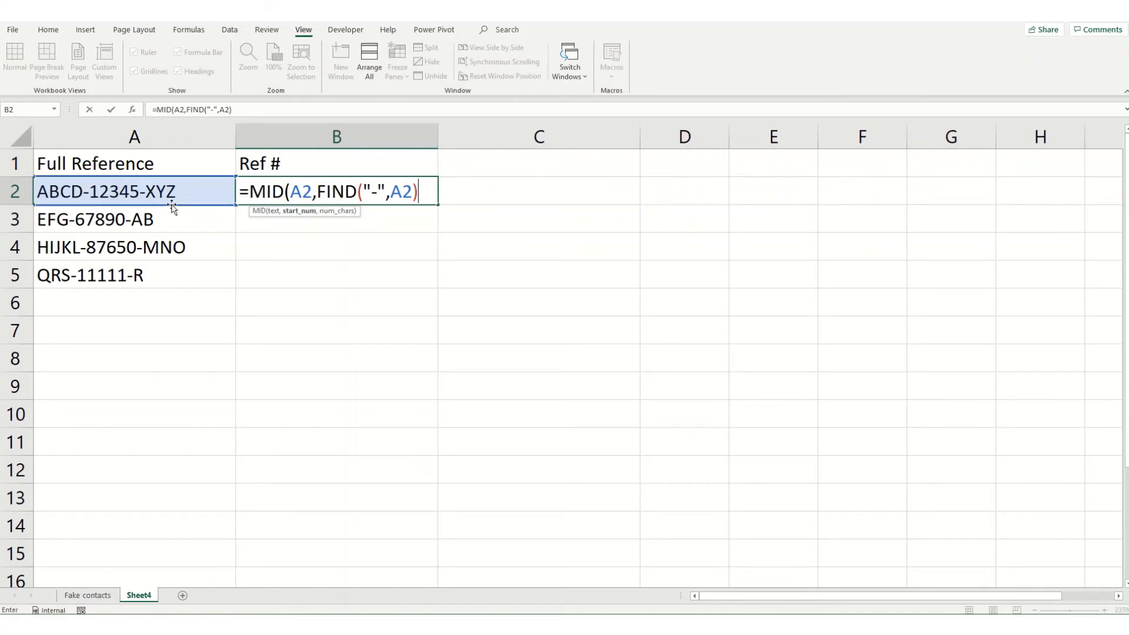
pyautogui.write('+1')
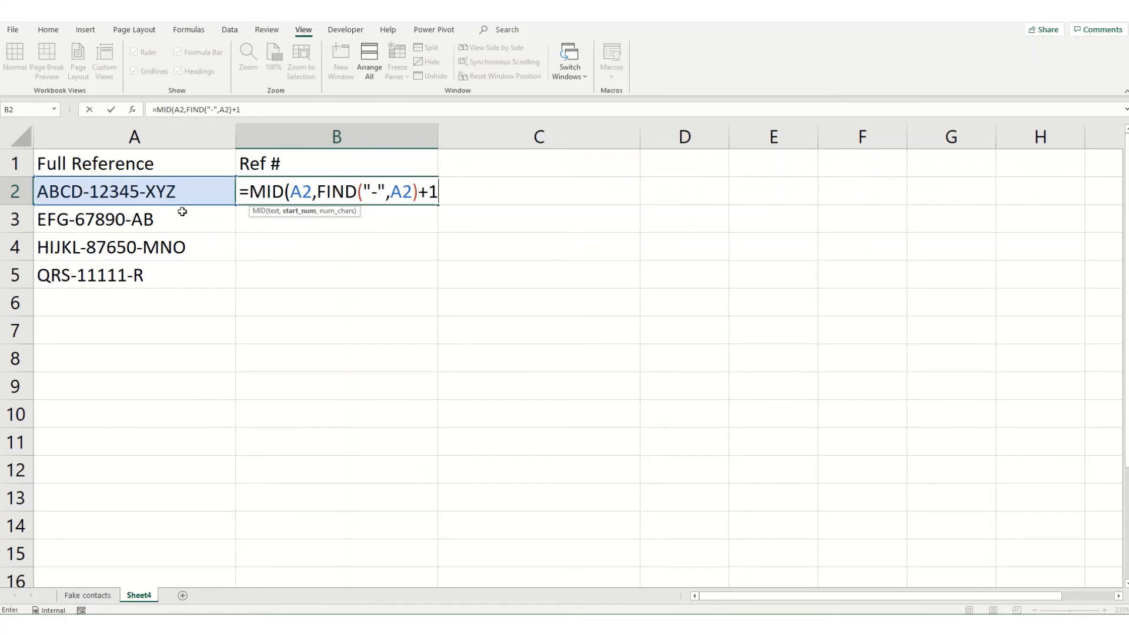
pyautogui.write(',')
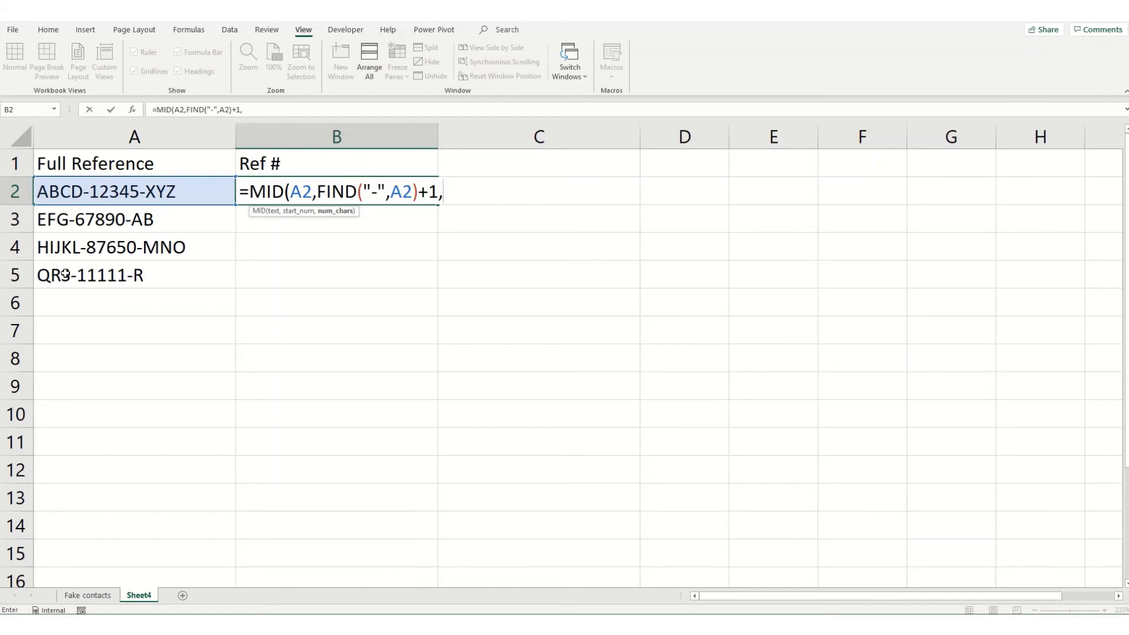
pyautogui.write('5')
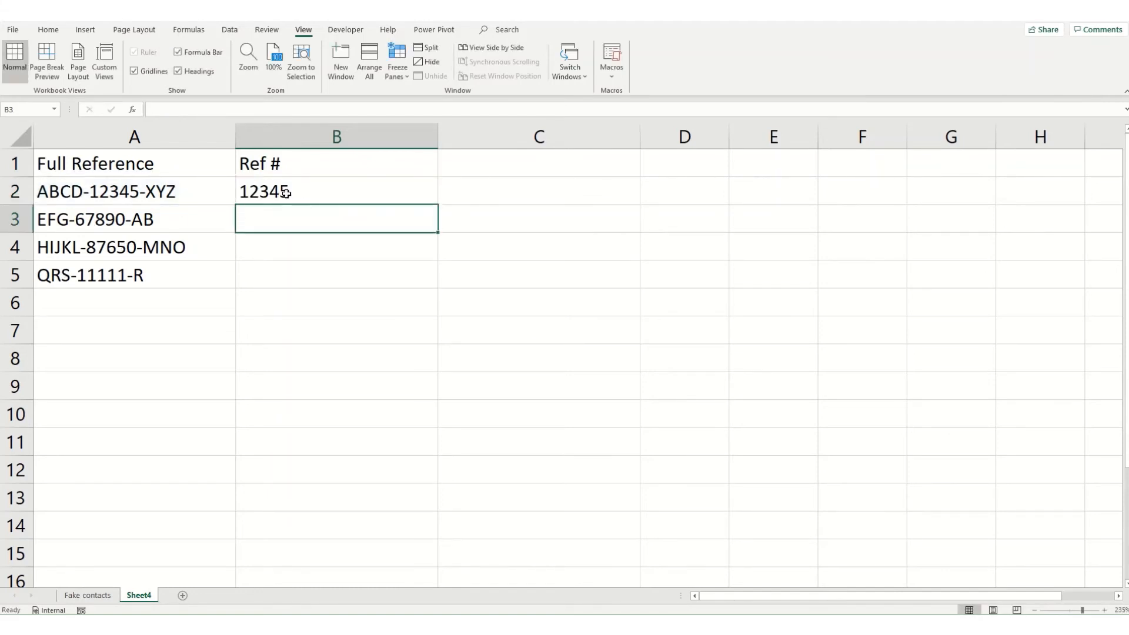
# - Copy the B2 formula down to B5, giving 67890, 87650 and 11111
pyautogui.click(336, 191)
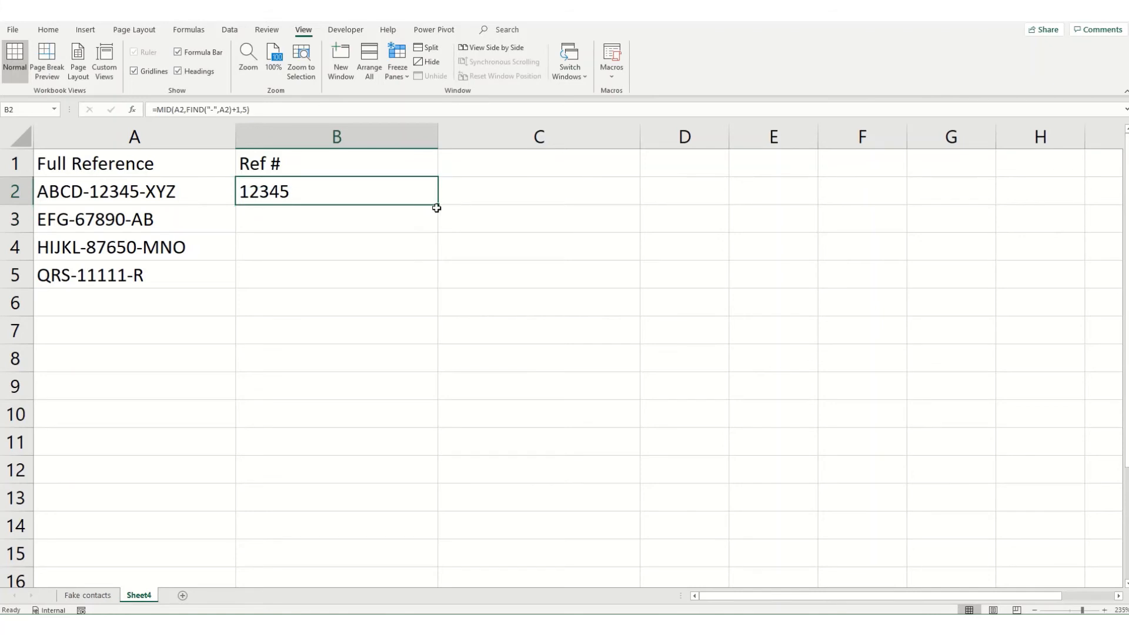
pyautogui.moveTo(436, 208); pyautogui.dragTo(411, 282)
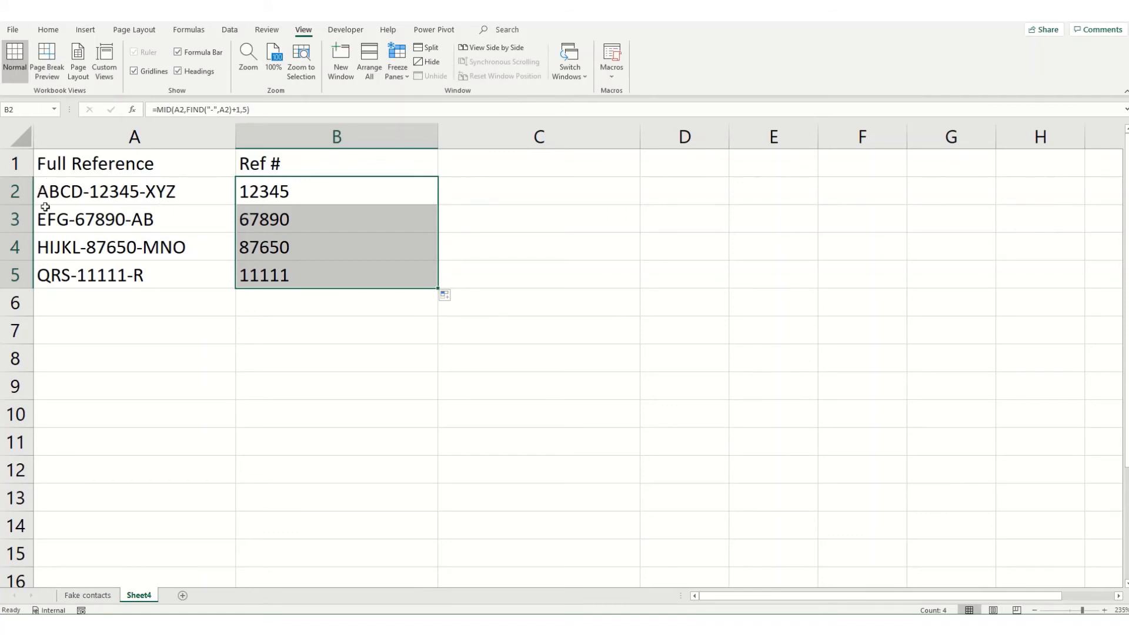
pyautogui.moveTo(307, 386)
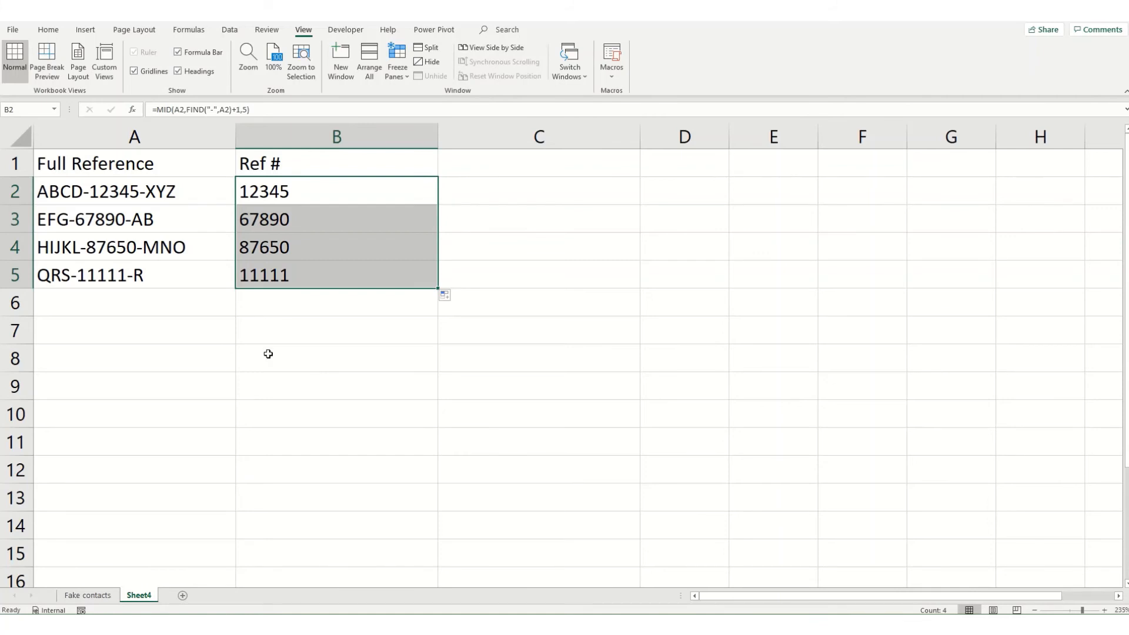
# - Enter a =LEN formula on A2 in A7, returning 14
pyautogui.click(134, 330)
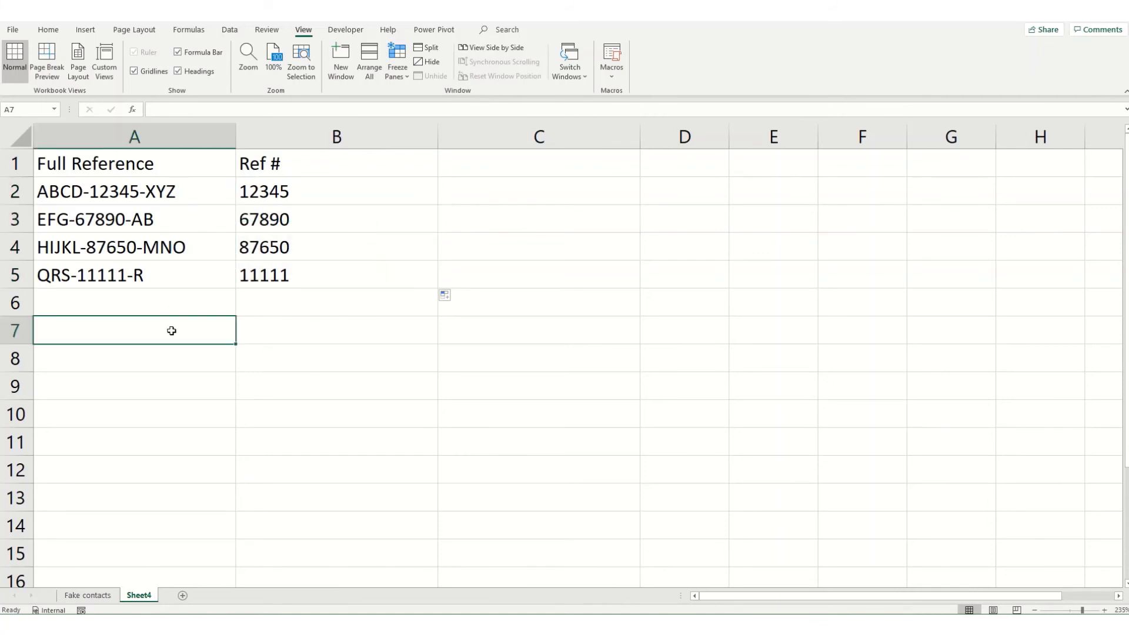
pyautogui.write('=len')
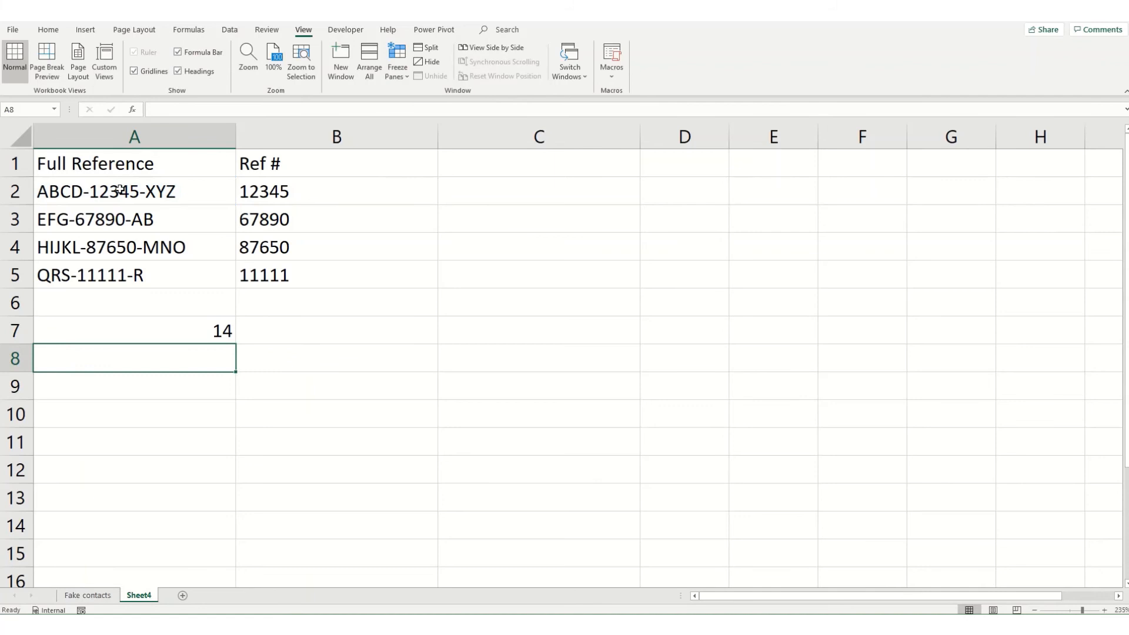
pyautogui.moveTo(58, 184)
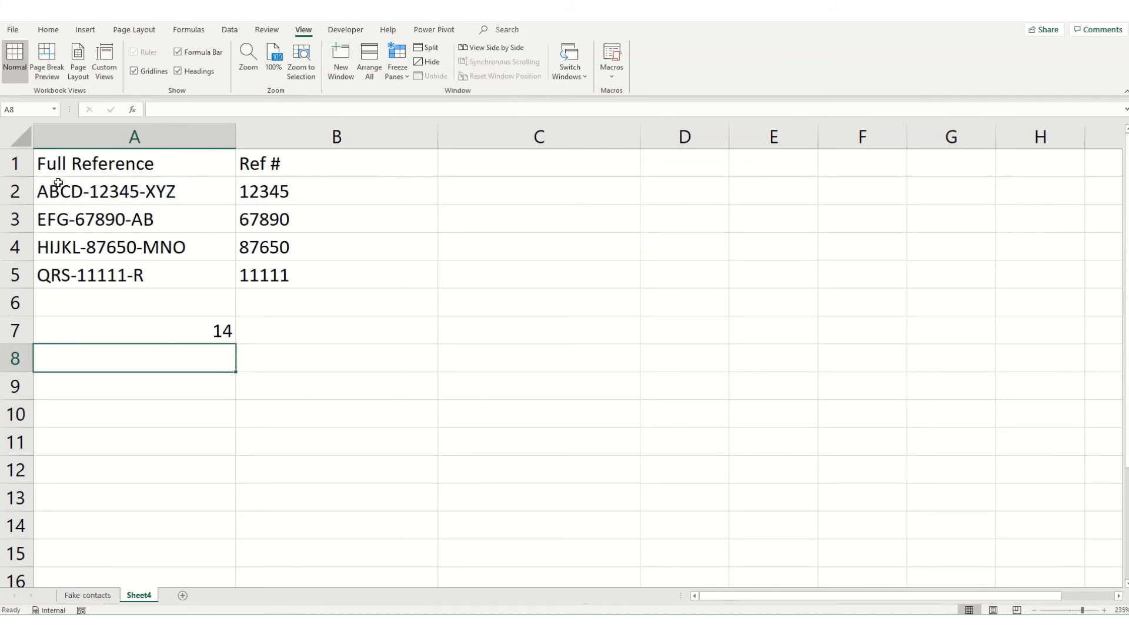
pyautogui.moveTo(91, 308)
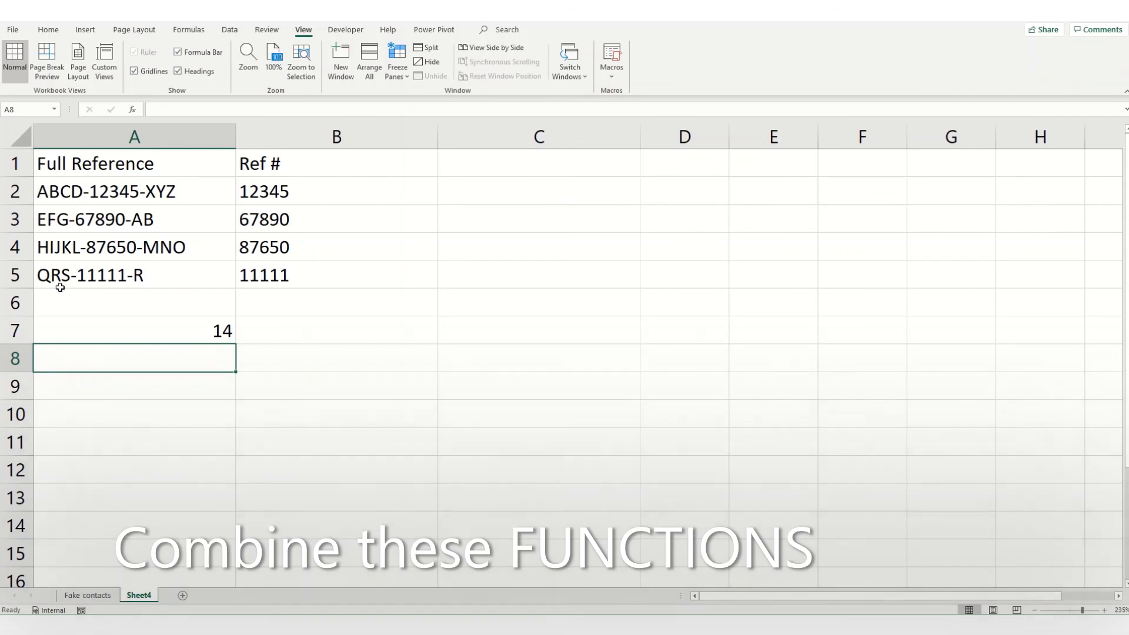
pyautogui.click(336, 191)
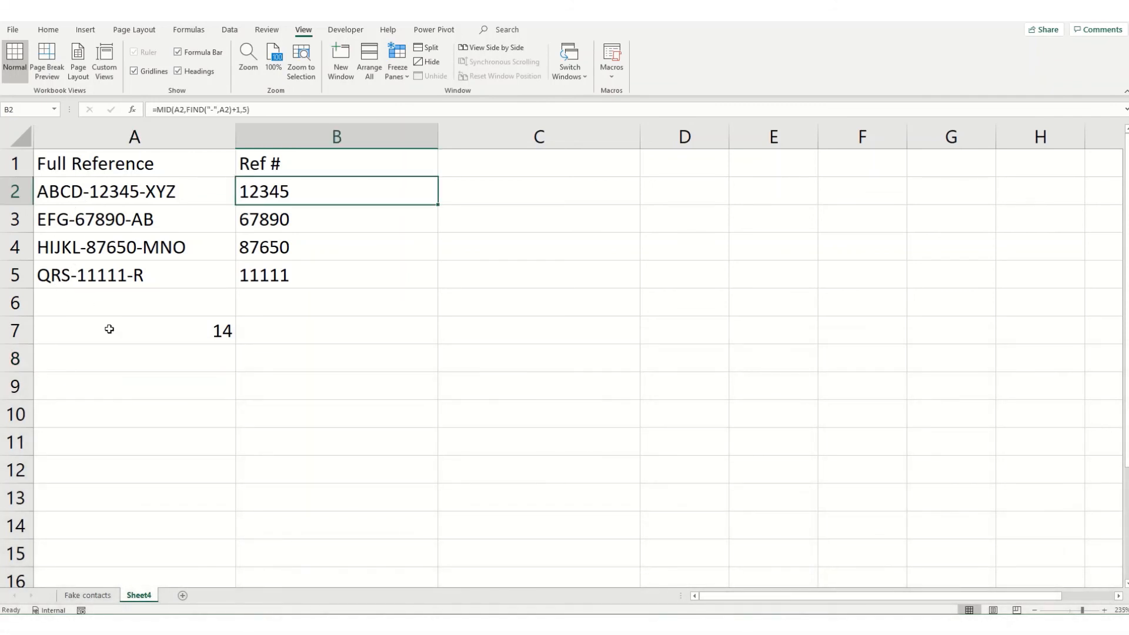
pyautogui.moveTo(133, 109)
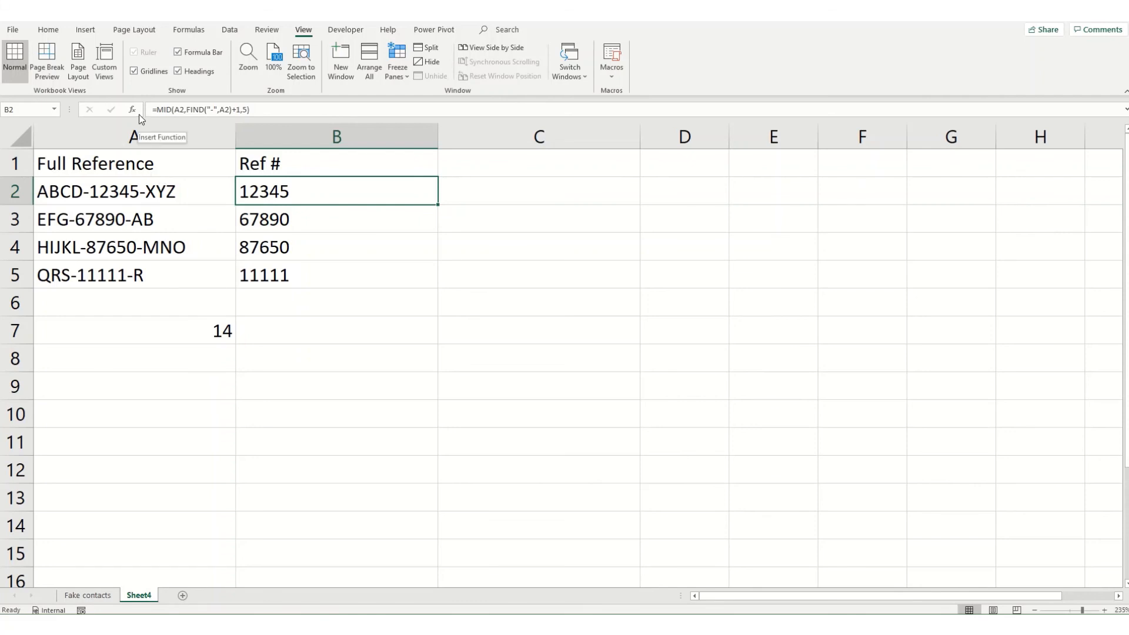
pyautogui.moveTo(81, 195)
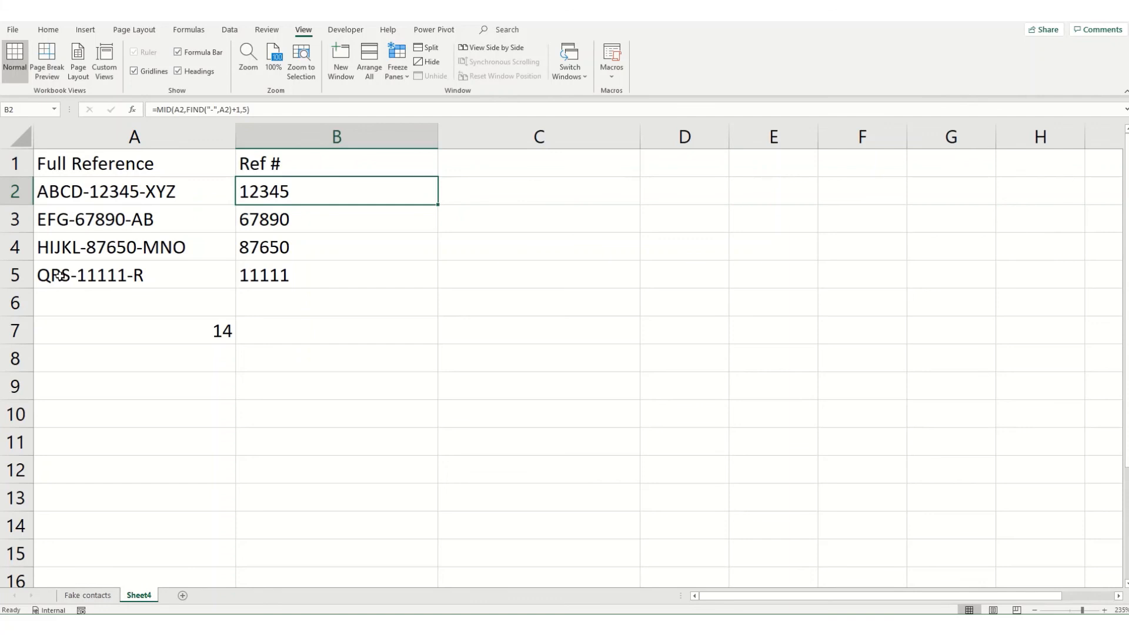
pyautogui.moveTo(58, 306)
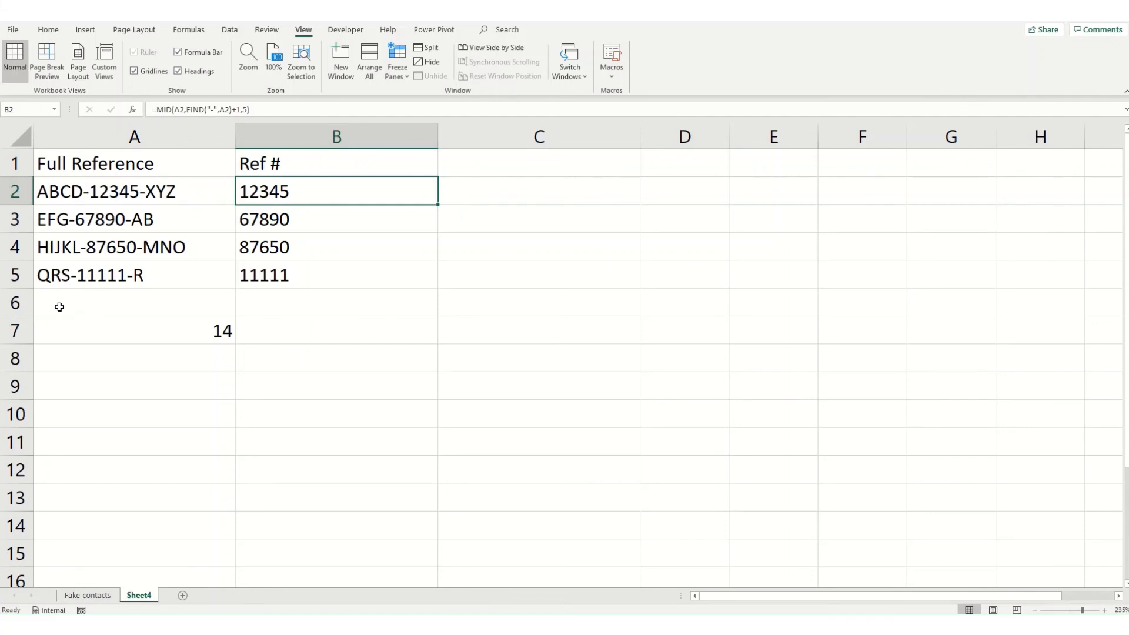
pyautogui.moveTo(184, 255)
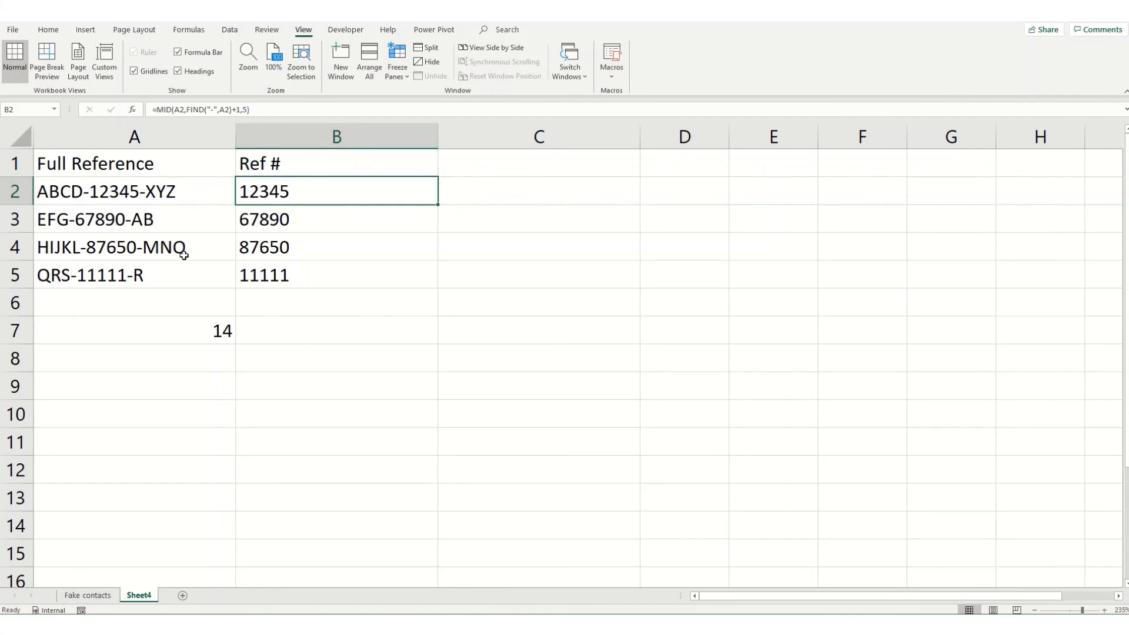